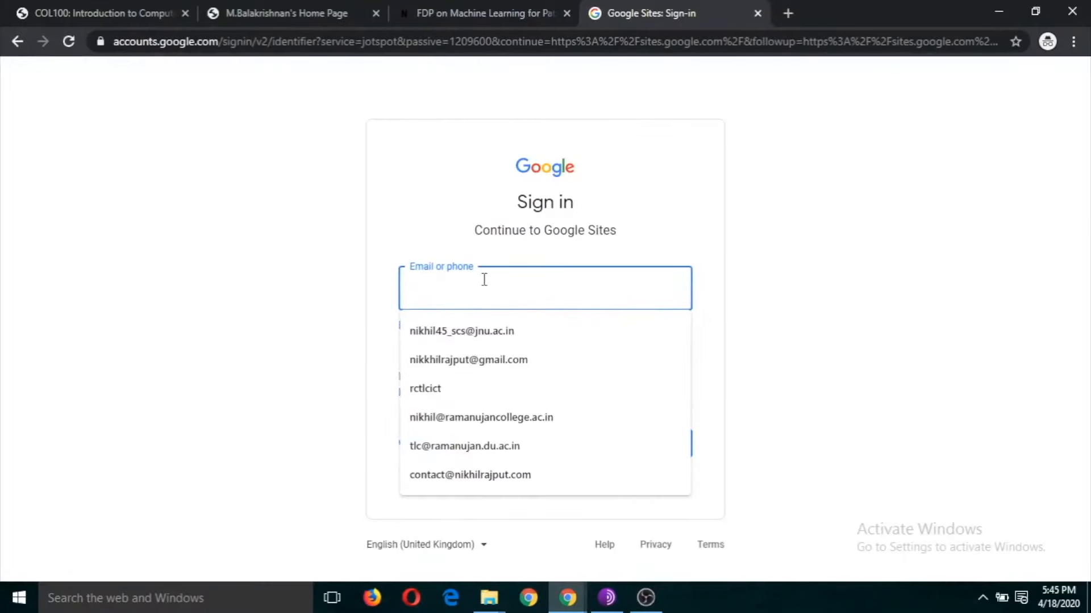
Step: Sign in to Google Sites with the account email 'fdpm' and password
left_click(544, 288)
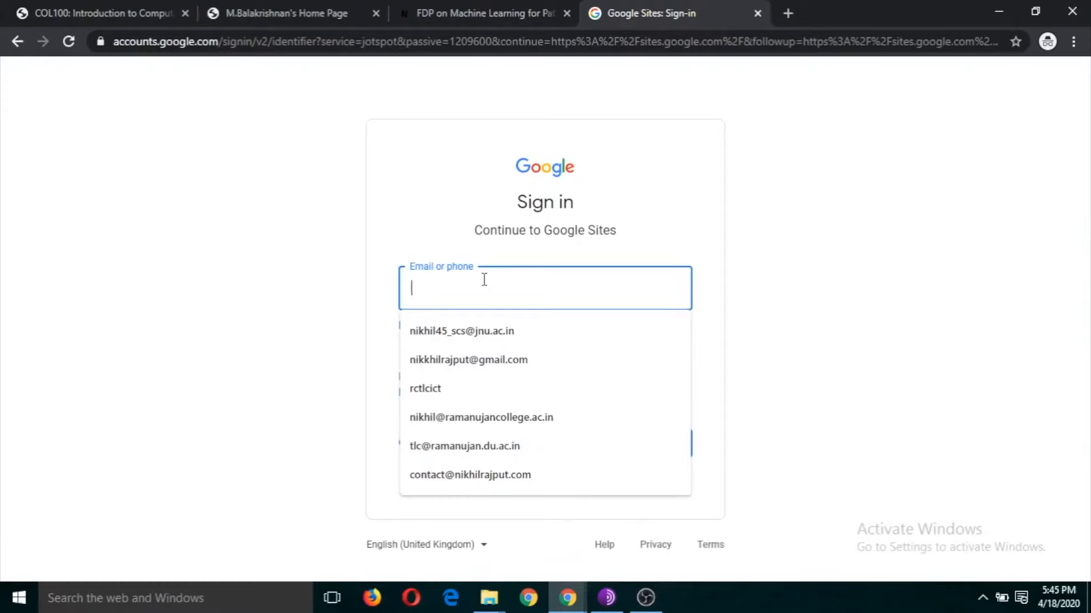
type("fdpmooc2020")
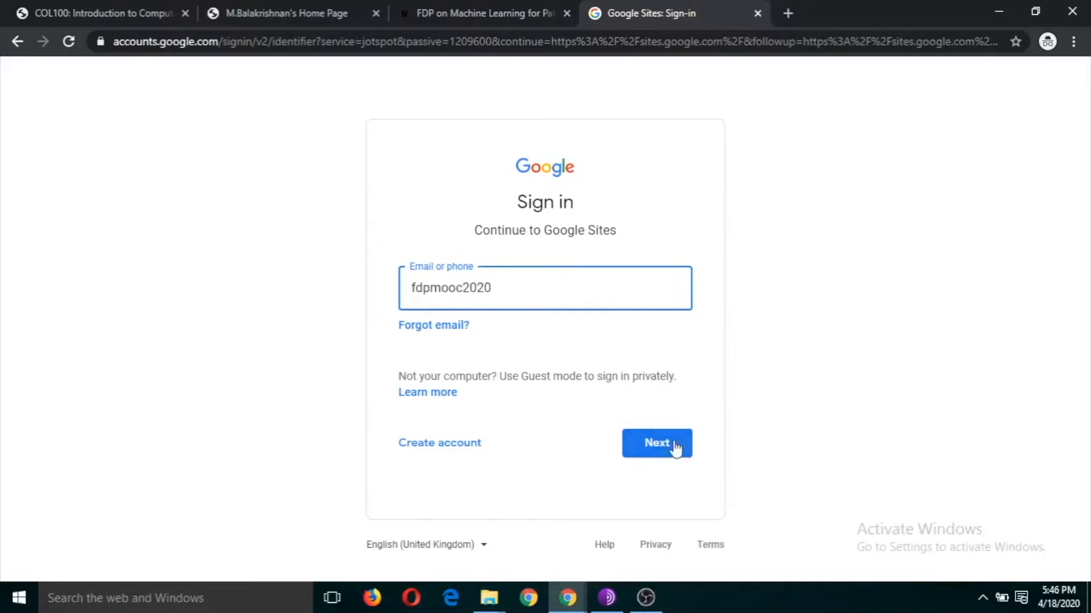
left_click(655, 443)
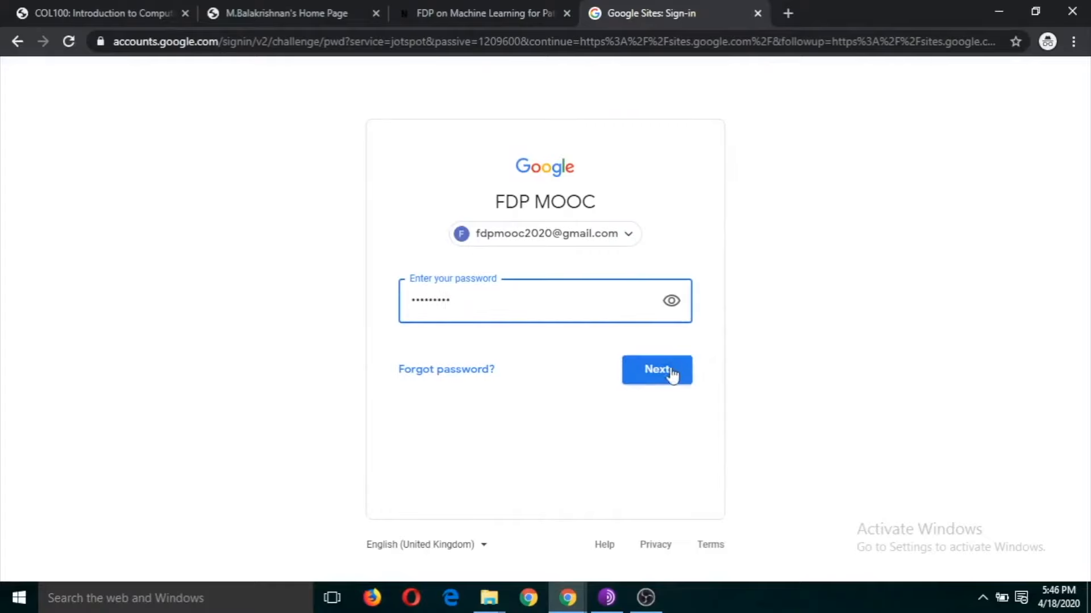
left_click(656, 369)
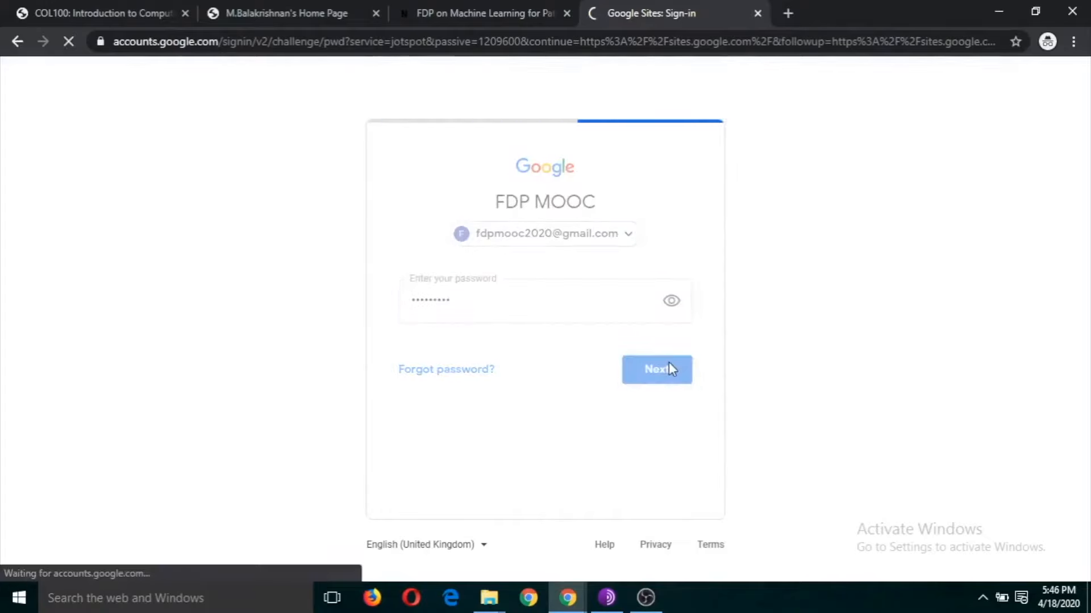
left_click(656, 370)
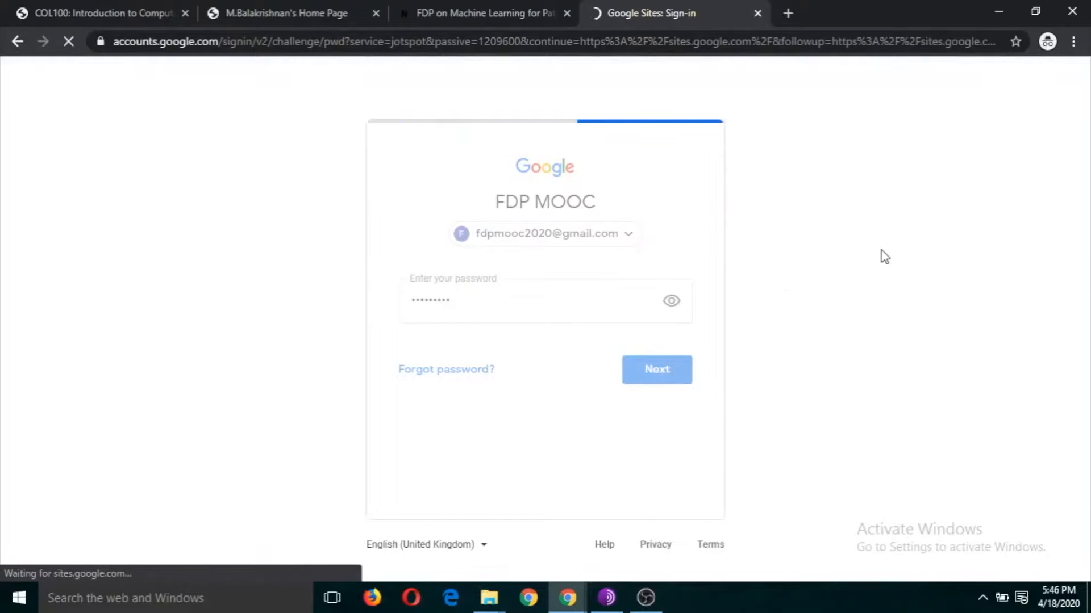
Step: Finish sign-in to reach the Google Sites start page with templates and the Profile site
left_click(655, 369)
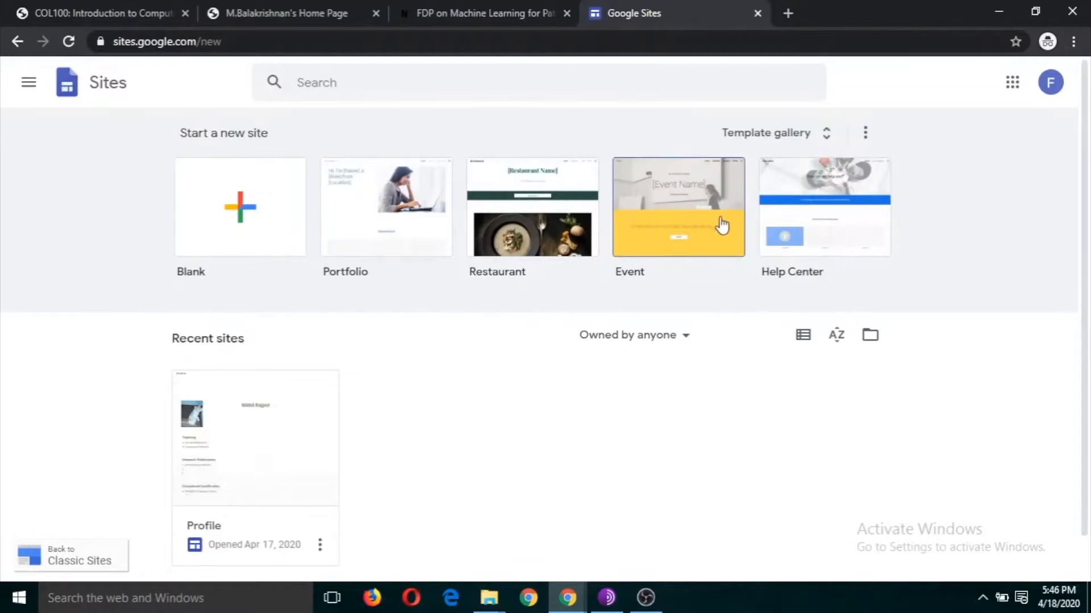
mouse_move(341, 224)
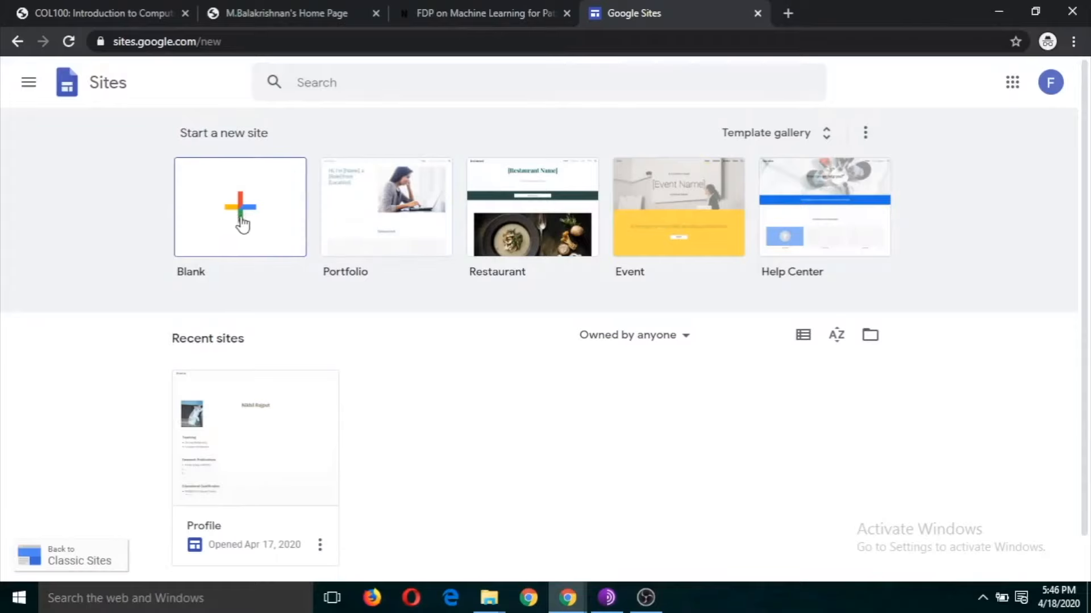
Step: Create a site from the Blank tile, opening an untitled site with 'Your page title'
left_click(240, 208)
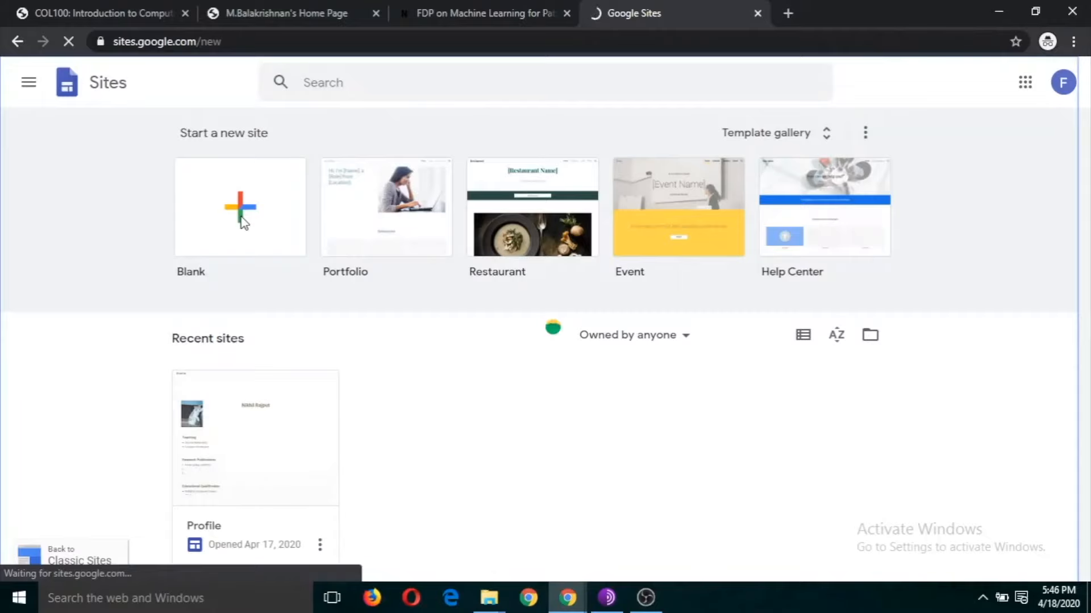
left_click(239, 207)
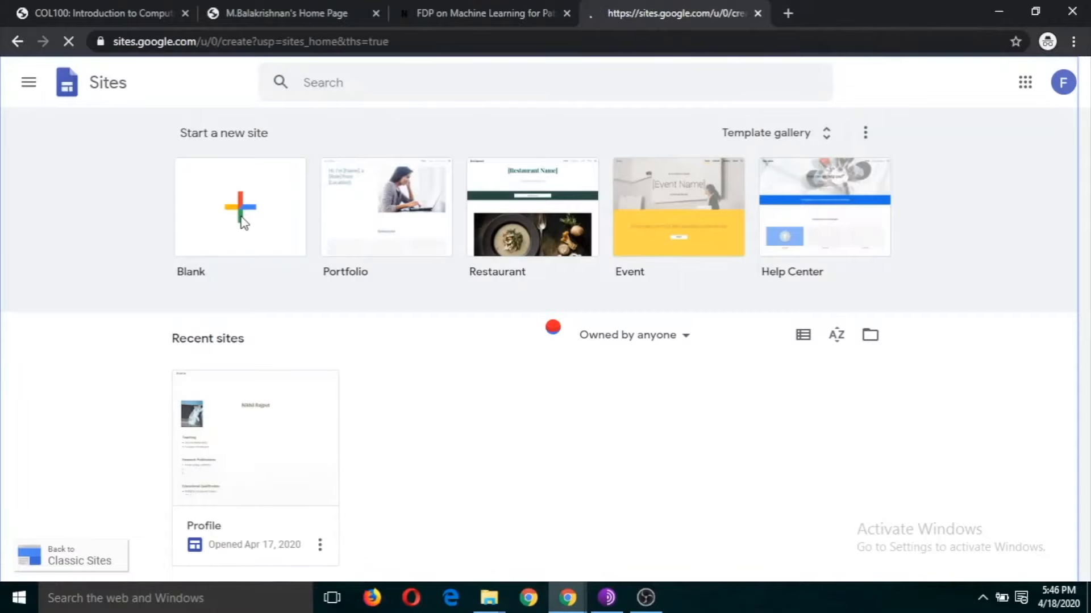
left_click(239, 207)
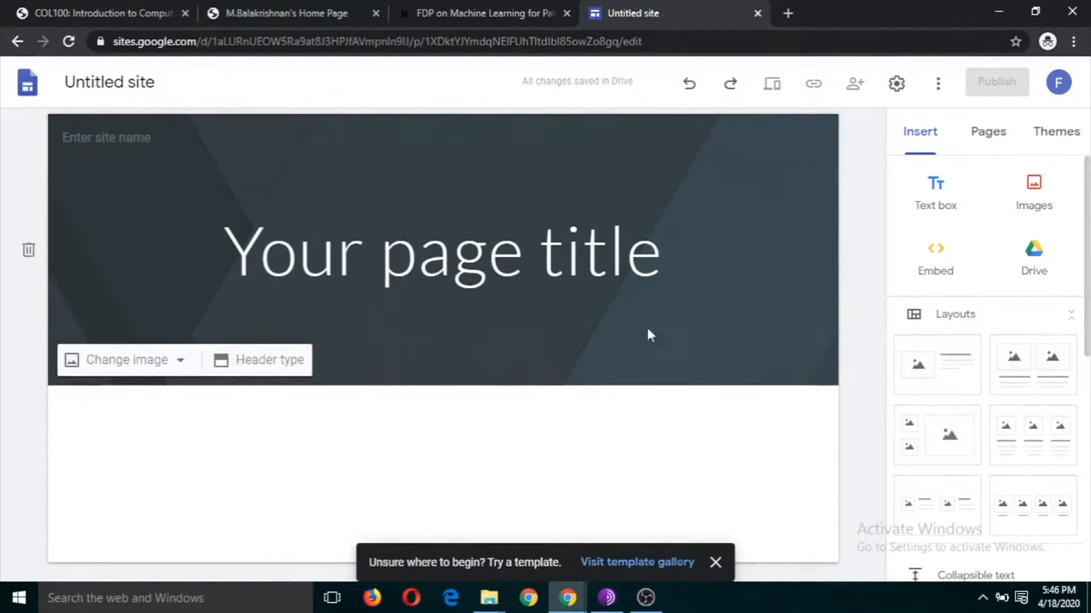
left_click(715, 563)
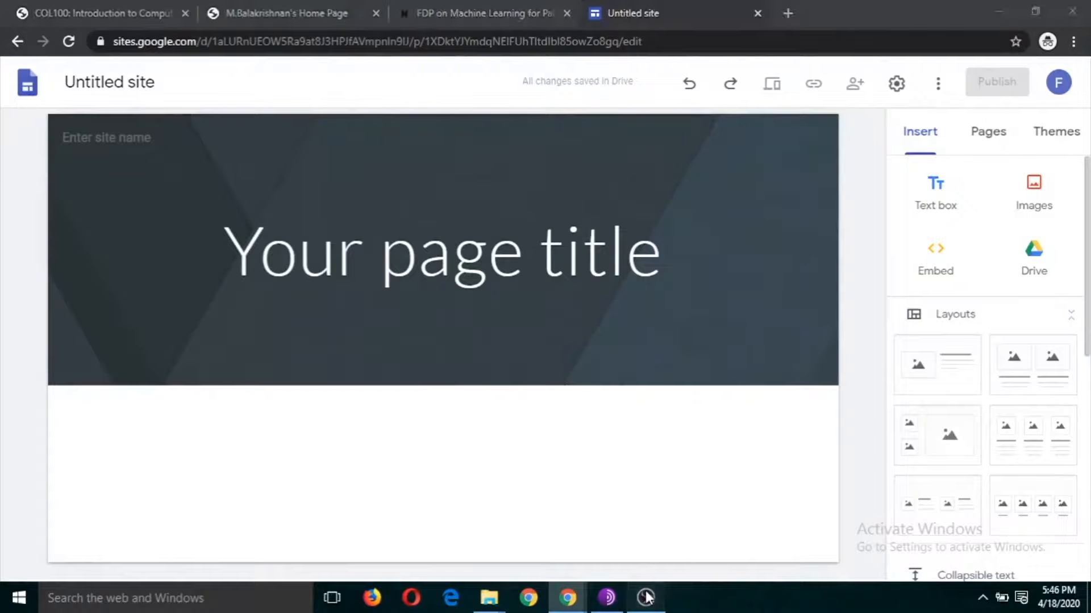